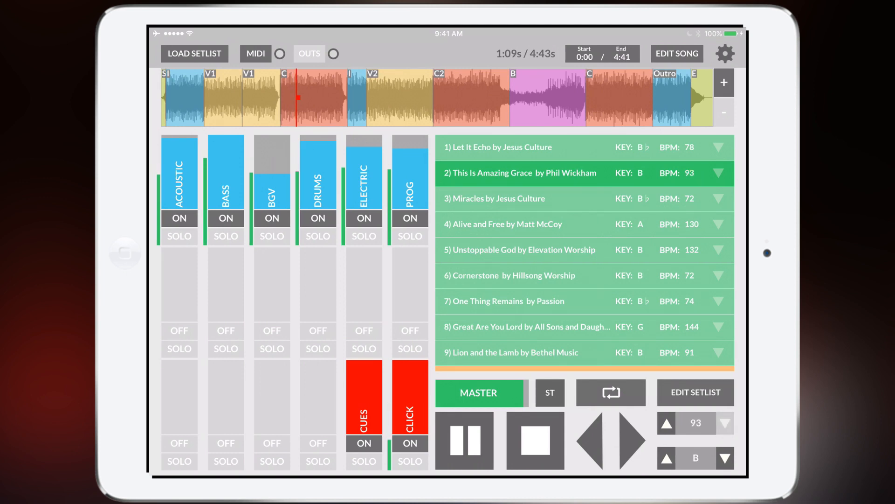
Raise the playing song's tempo from 93 to 101 BPM with the up arrow
{"action": "left_click", "coordinate": [666, 423]}
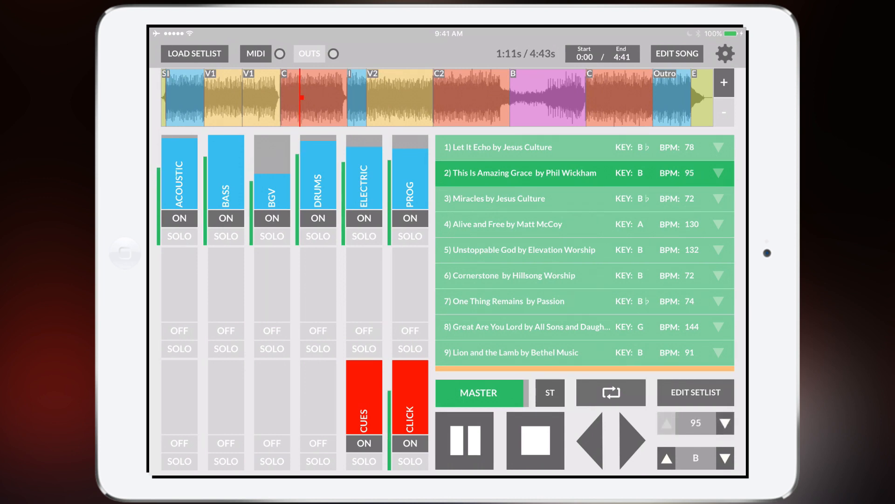
{"action": "left_click", "coordinate": [665, 422]}
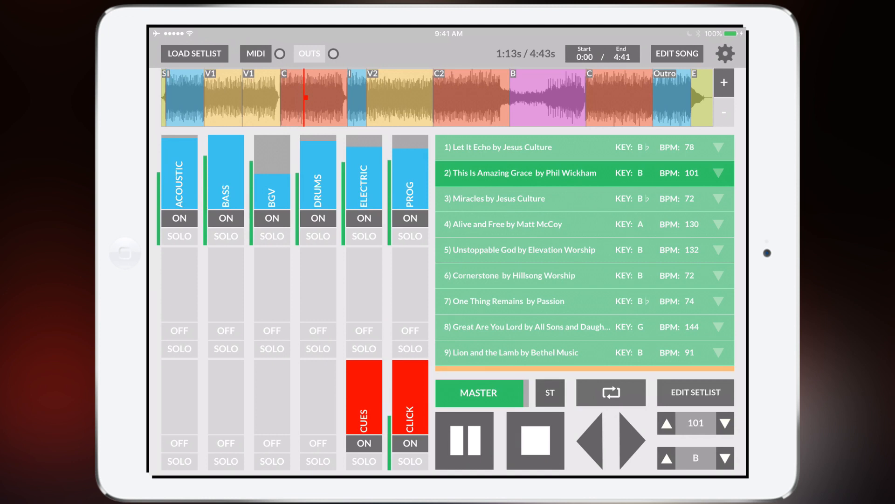